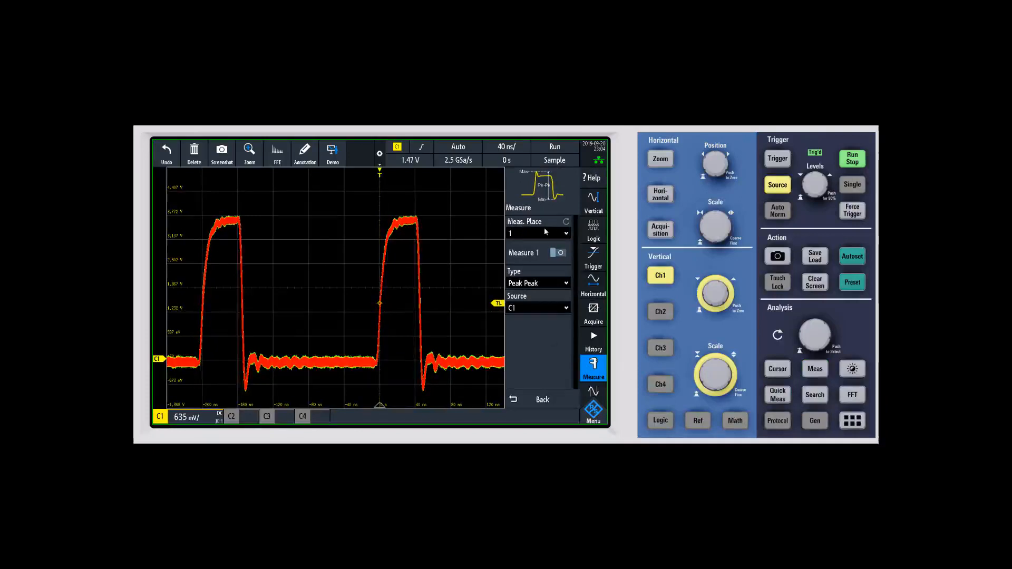
# Keep measurement place 1, then browse Vertical, Horizontal and Count types before returning to Basic
pyautogui.click(536, 232)
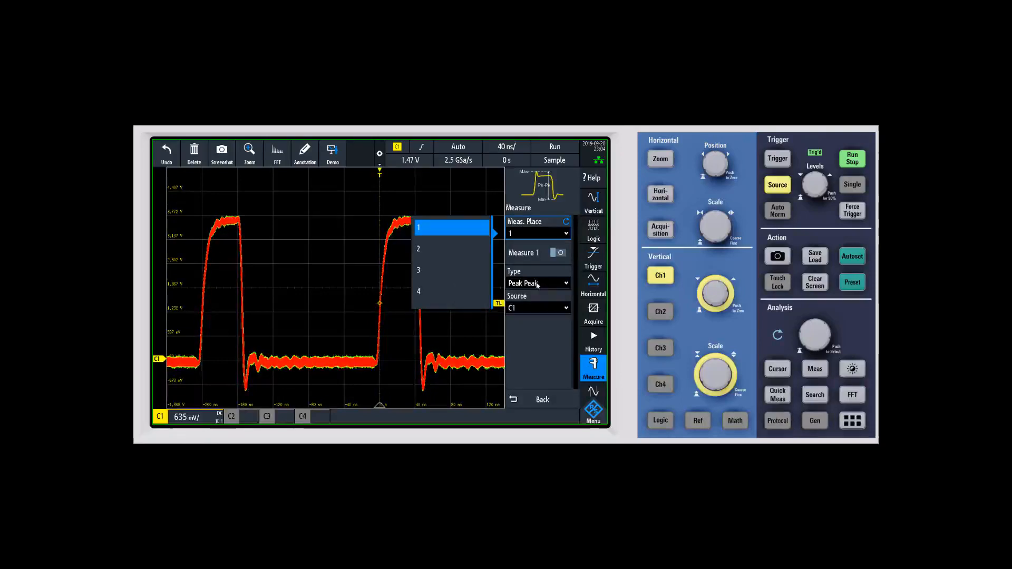
pyautogui.click(537, 282)
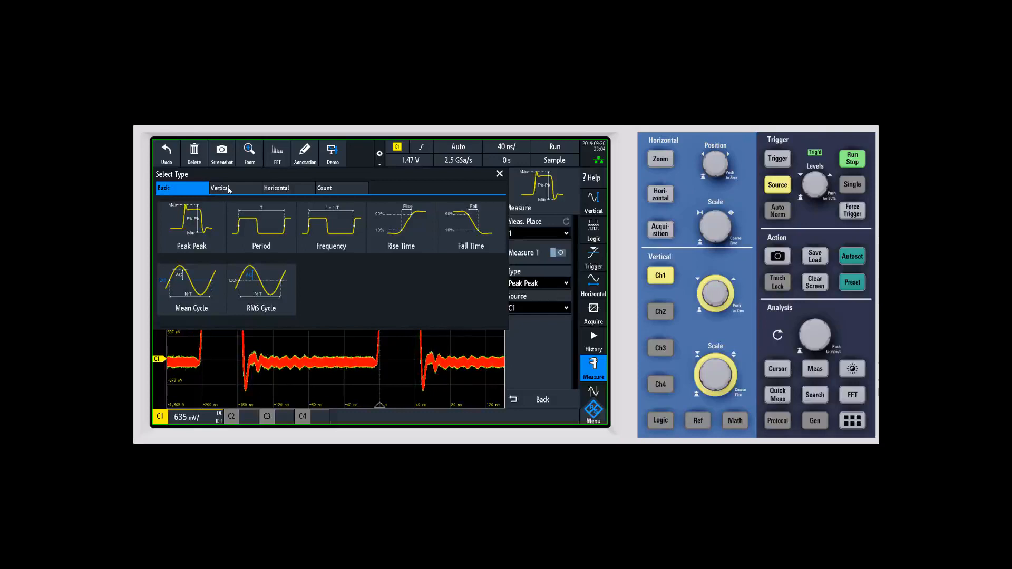
pyautogui.click(219, 188)
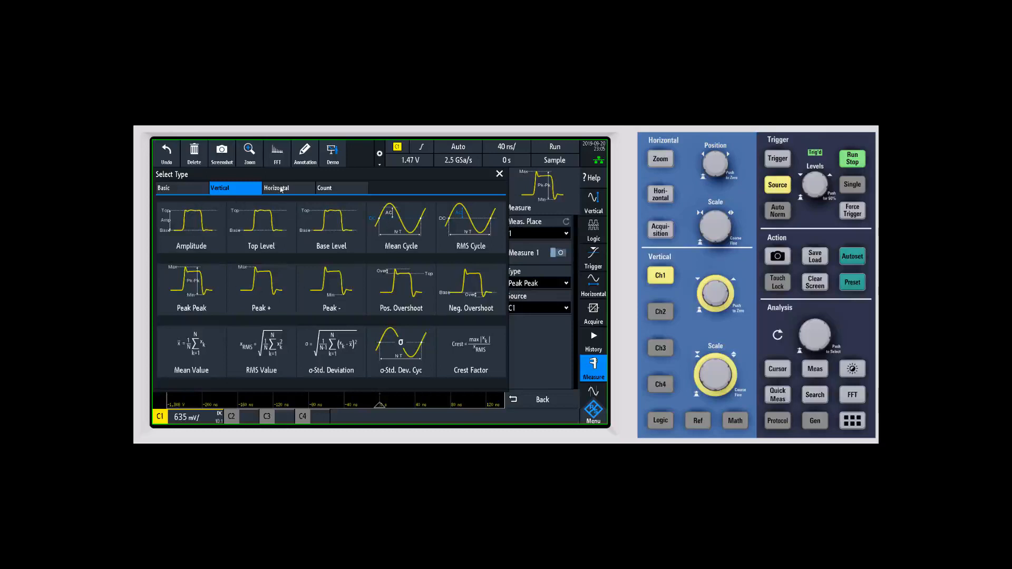
pyautogui.click(287, 188)
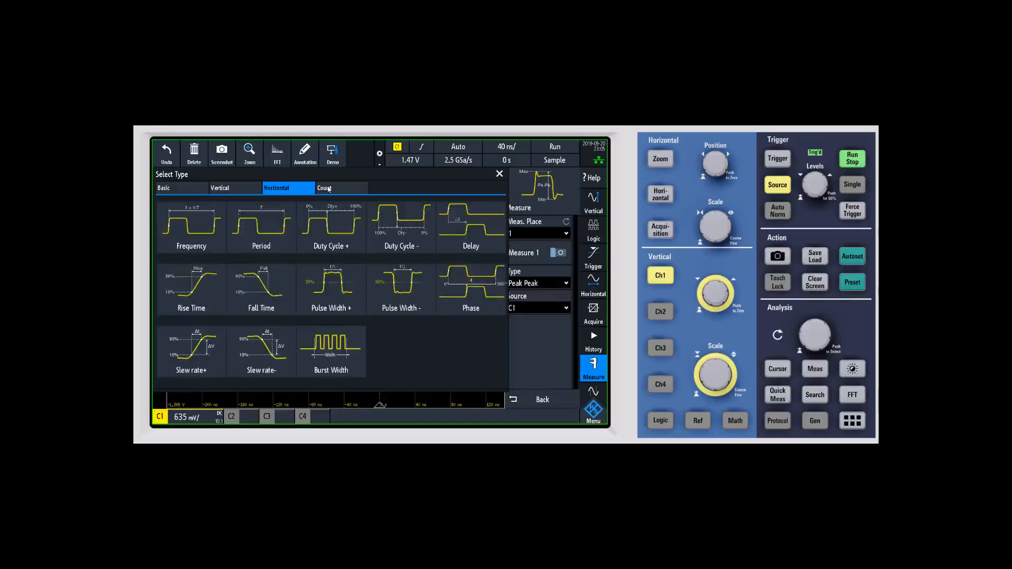
pyautogui.click(324, 188)
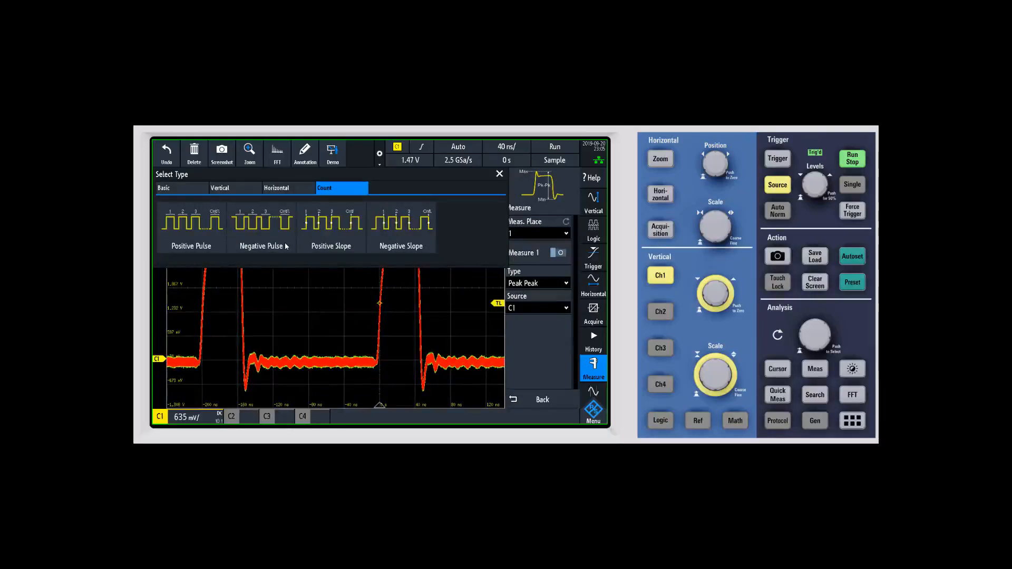
pyautogui.click(181, 187)
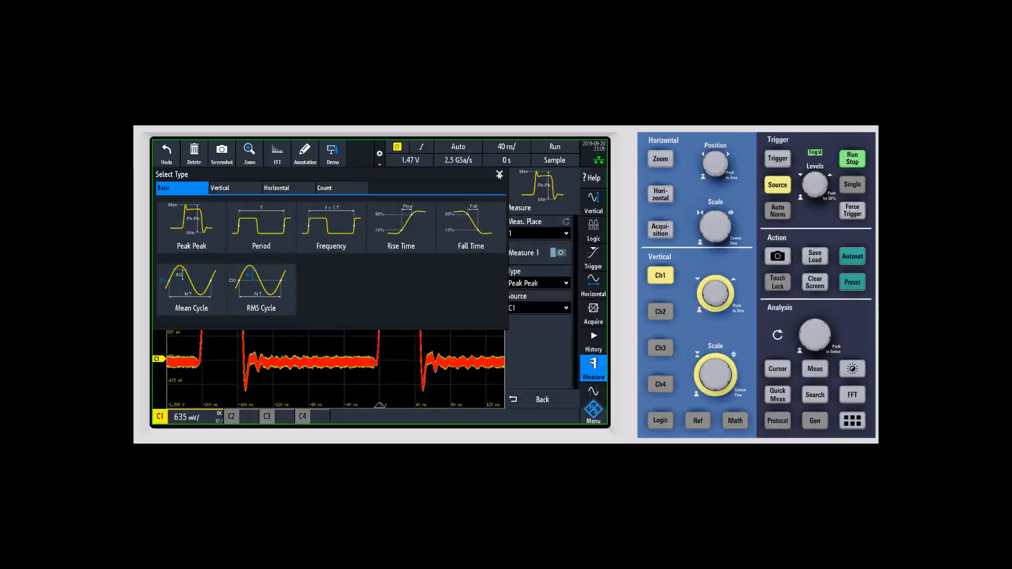
# Close the type chooser and set channel C1 as measurement 1's source
pyautogui.click(538, 307)
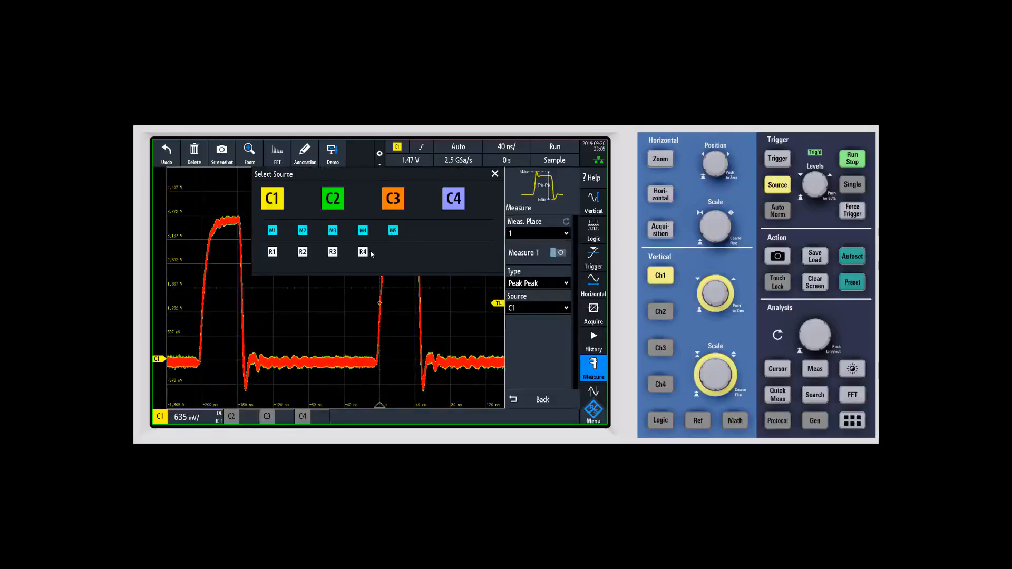
pyautogui.click(494, 175)
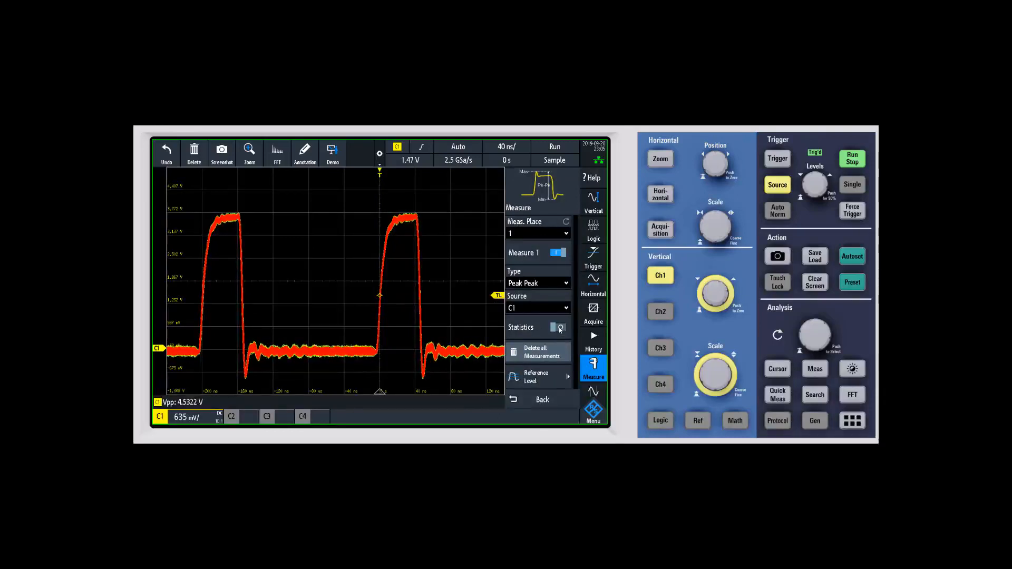
# Turn on Statistics to show the Vpp table for C1 below the waveform
pyautogui.click(559, 327)
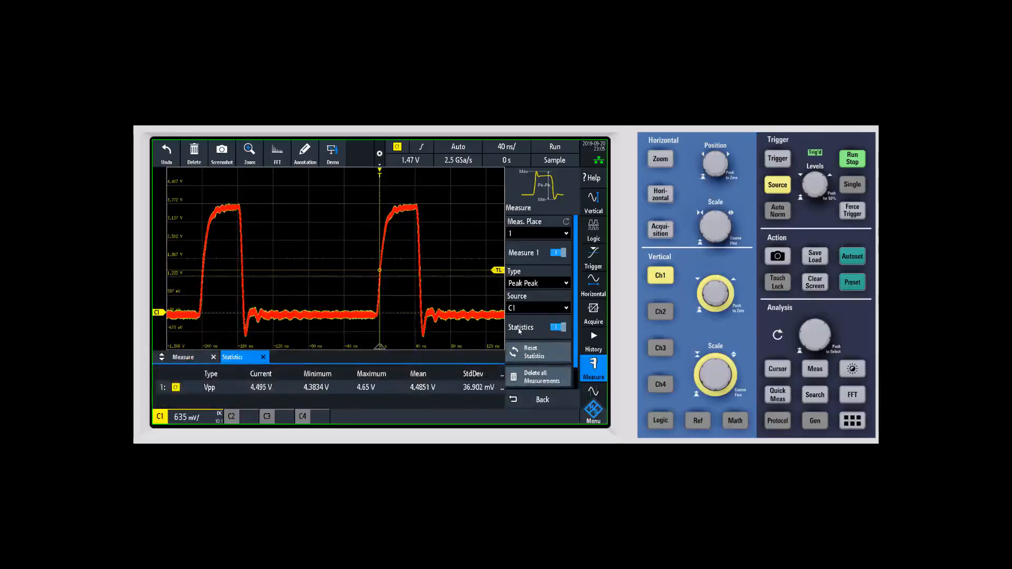